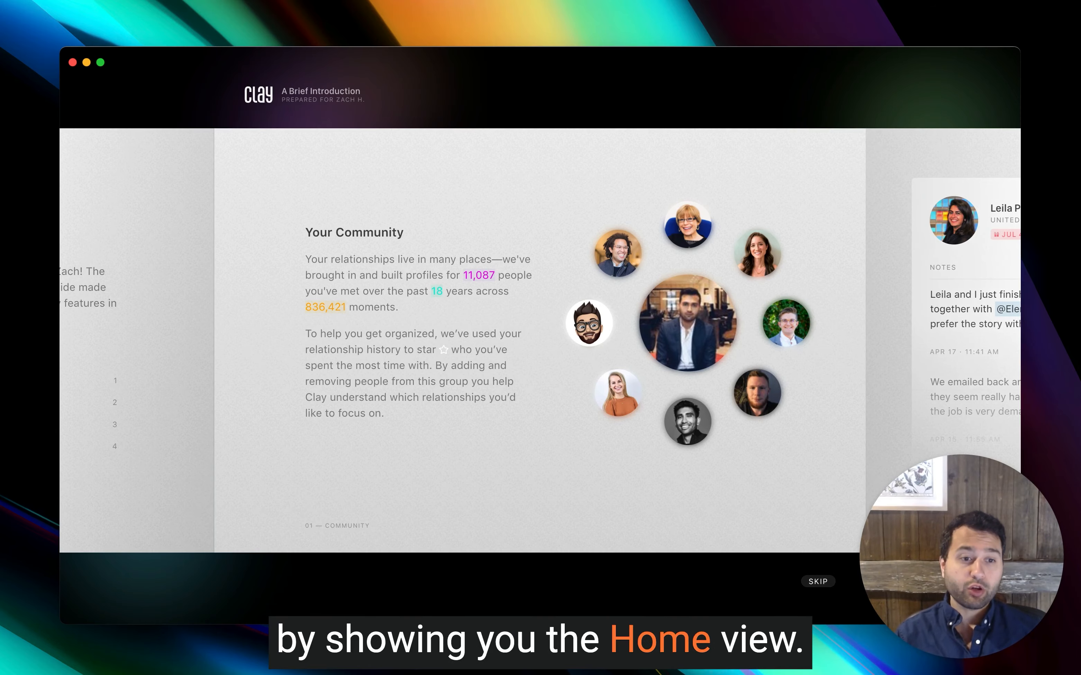
Skip the intro to Home, select today's bio-change update and open Michael Karnjanaprakorn's full profile
left_click(818, 582)
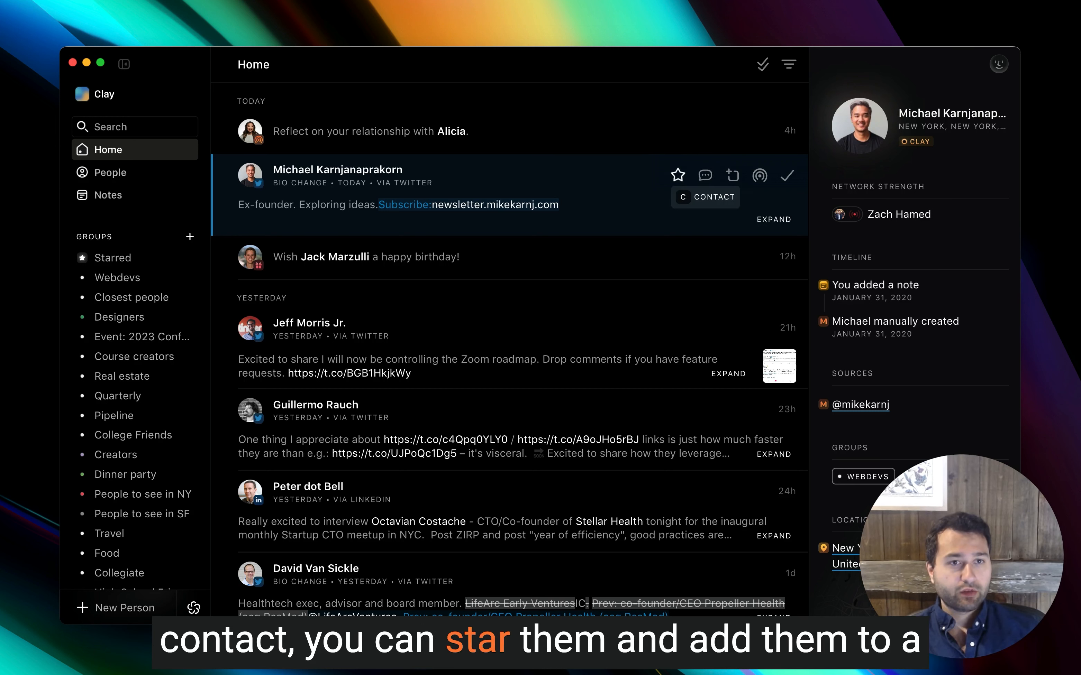
mouse_move(676, 175)
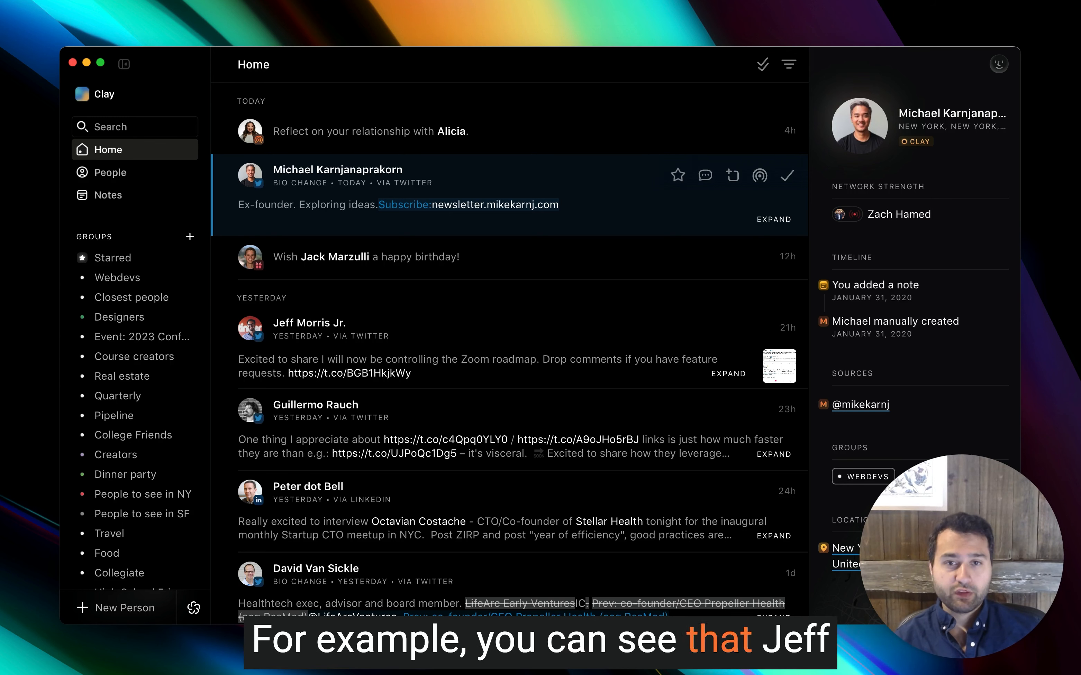
left_click(309, 323)
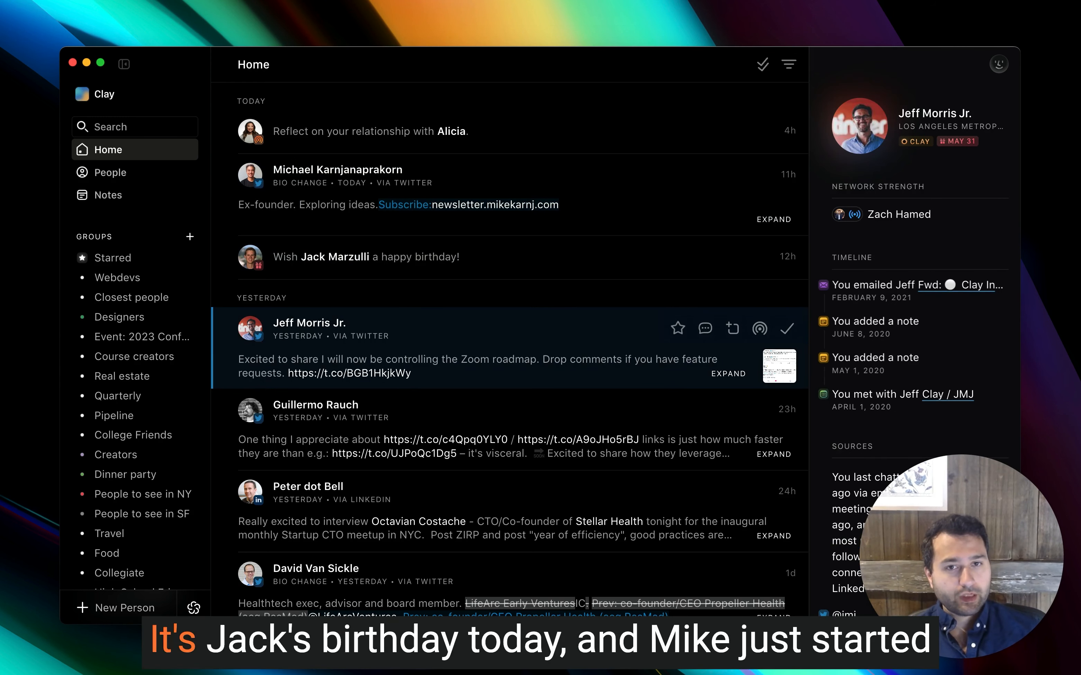
left_click(337, 170)
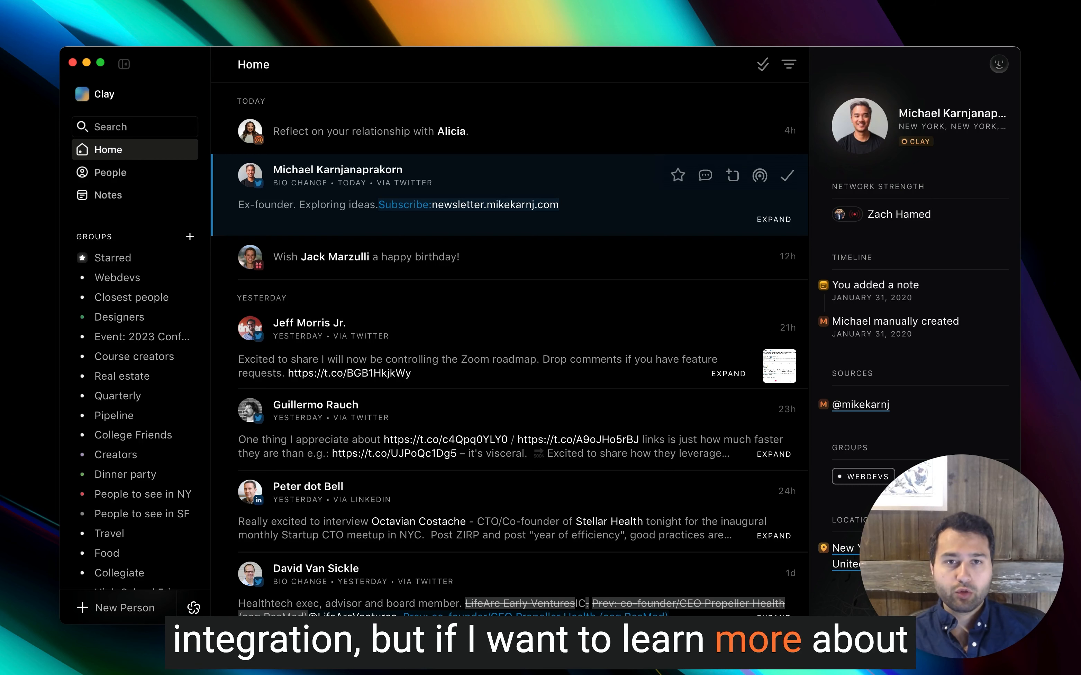
left_click(337, 169)
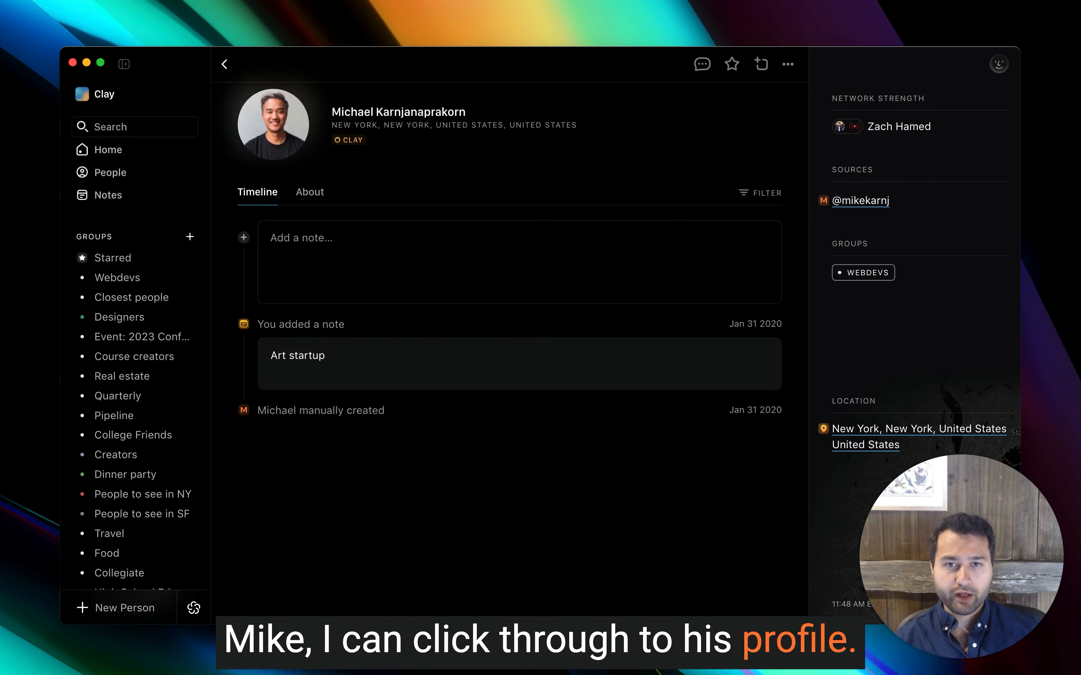
Review Michael's About details: bio, social links, bio-change highlights and experience
left_click(310, 193)
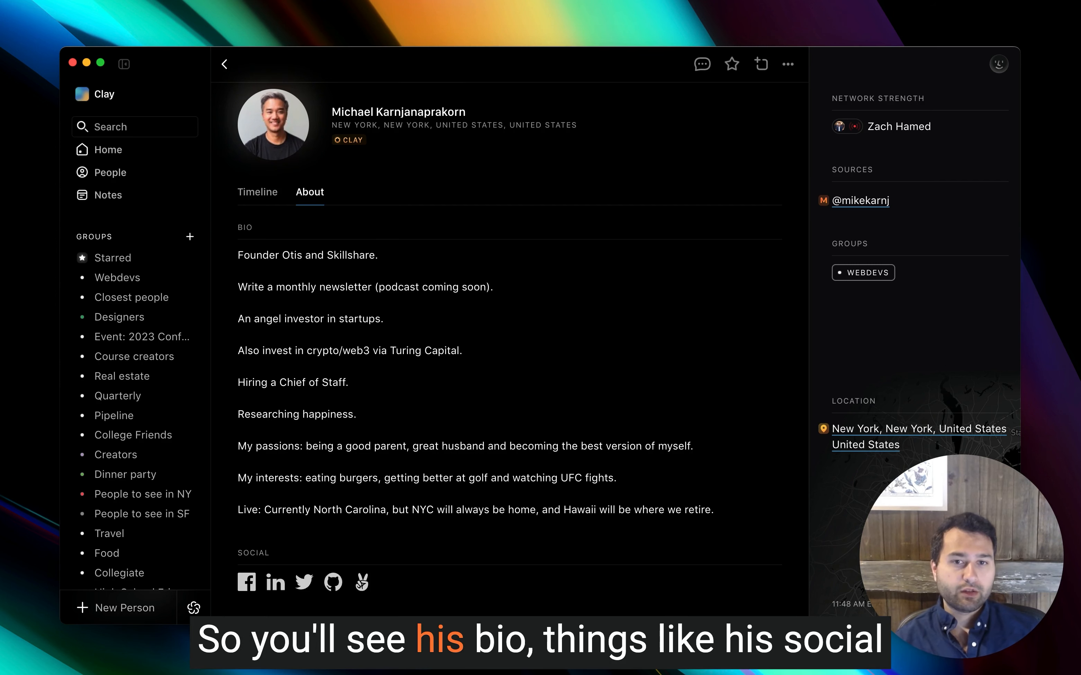
scroll("down", 3)
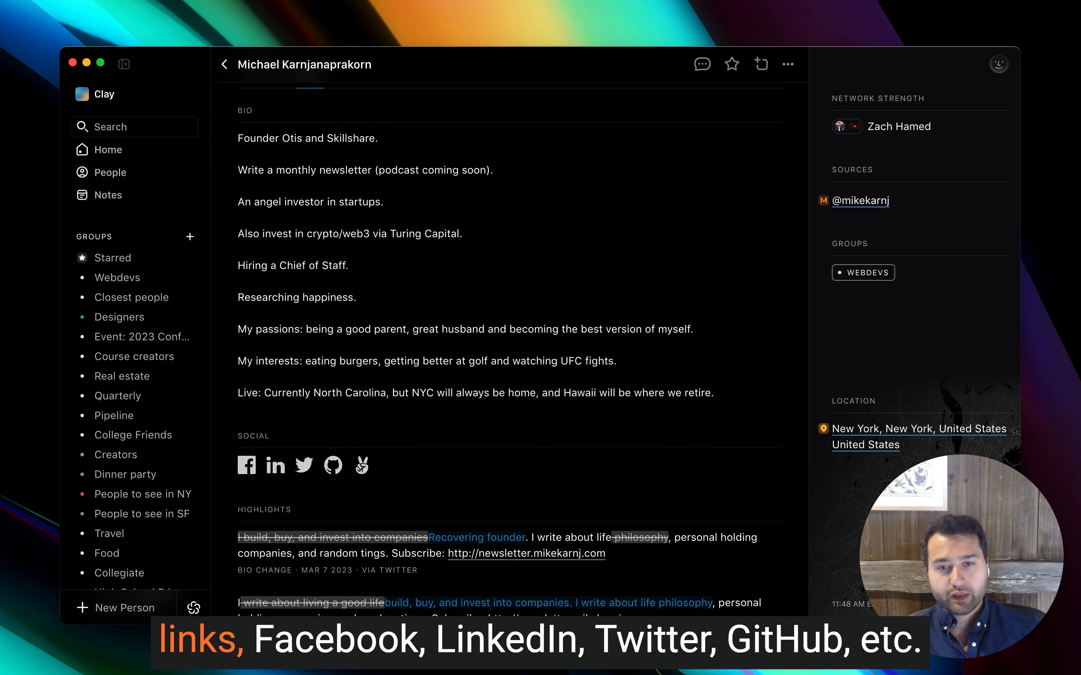
scroll("down", 3)
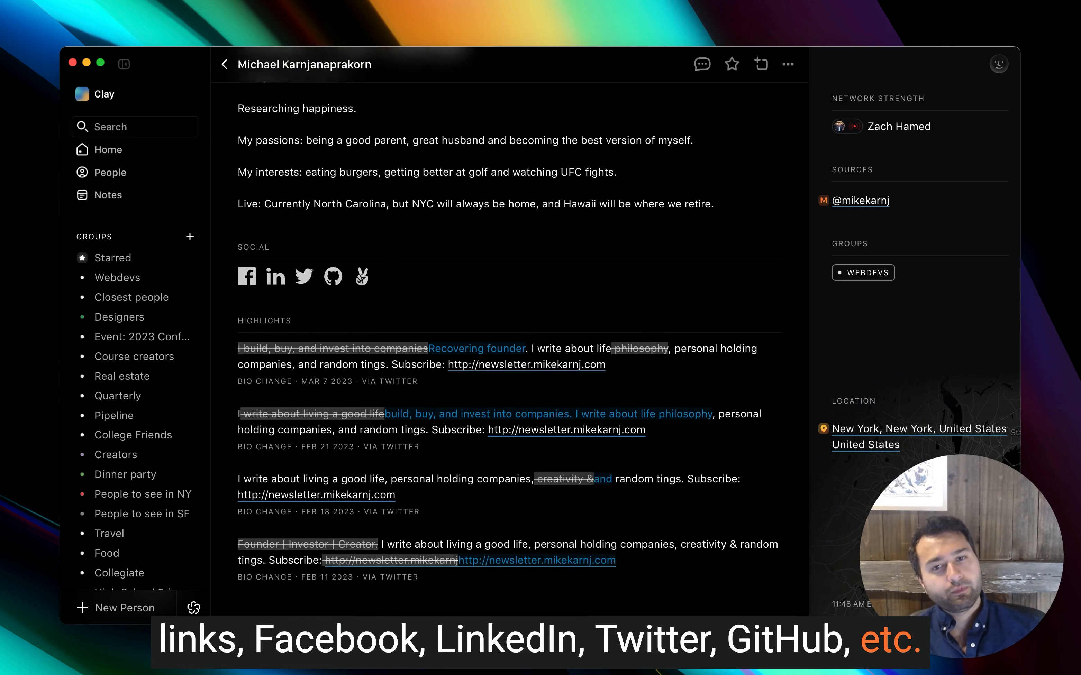
scroll("down", 3)
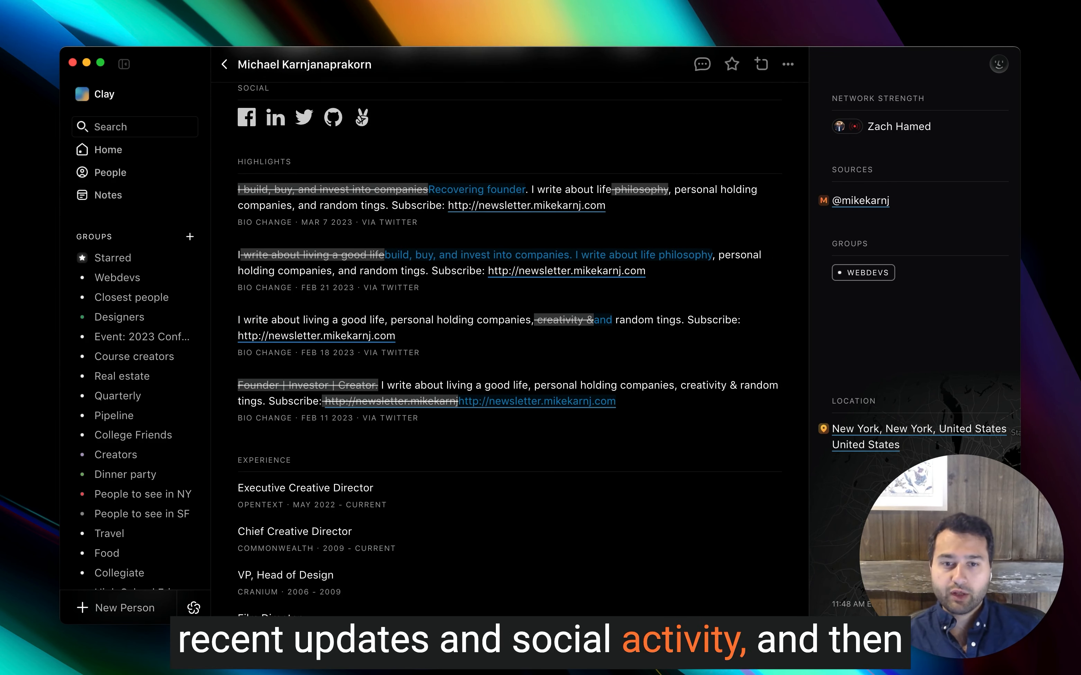
scroll("down", 3)
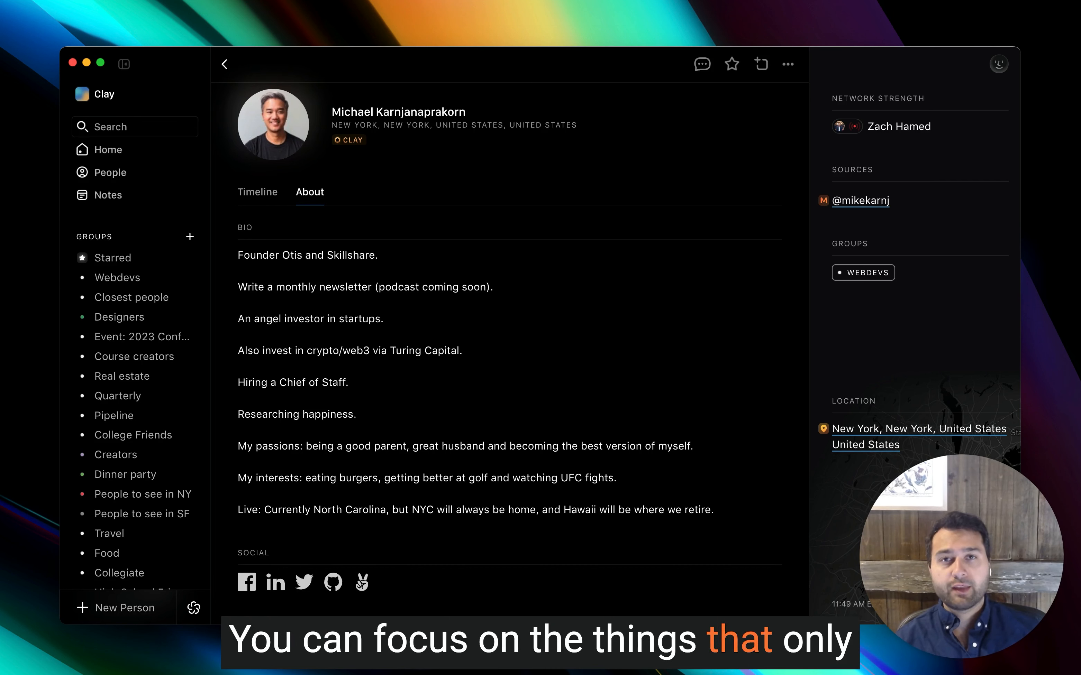
Add a bulleted note starting 'Intro' with a 'Follow up in 3 w...' reminder bullet for Michael
left_click(257, 193)
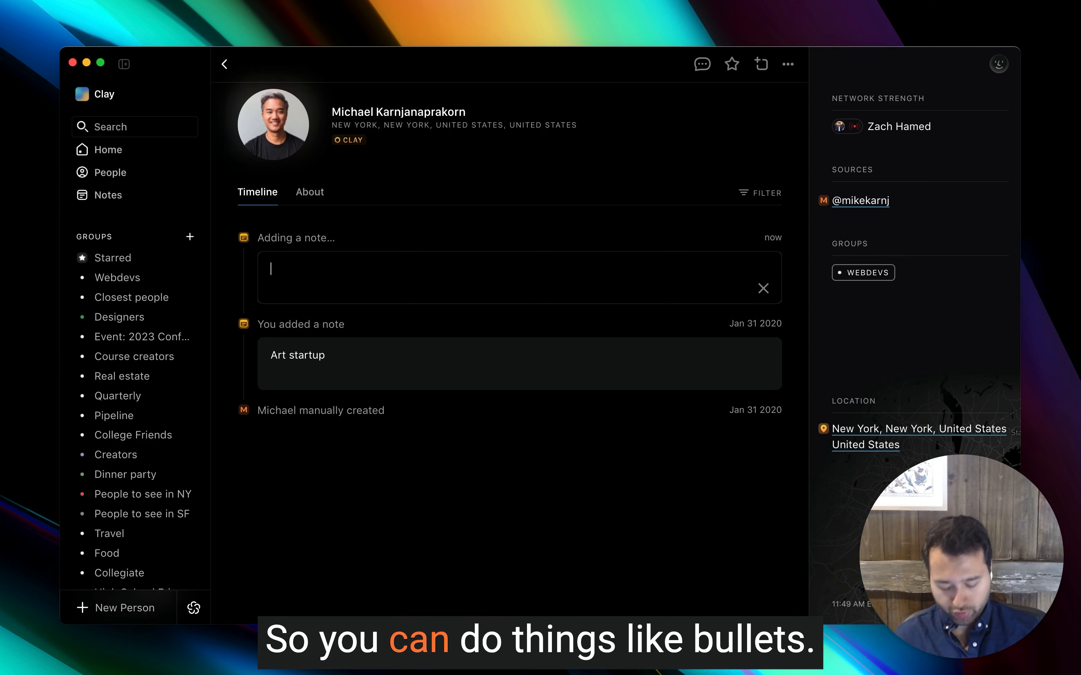
type("Introduced via @Peter Boyce II")
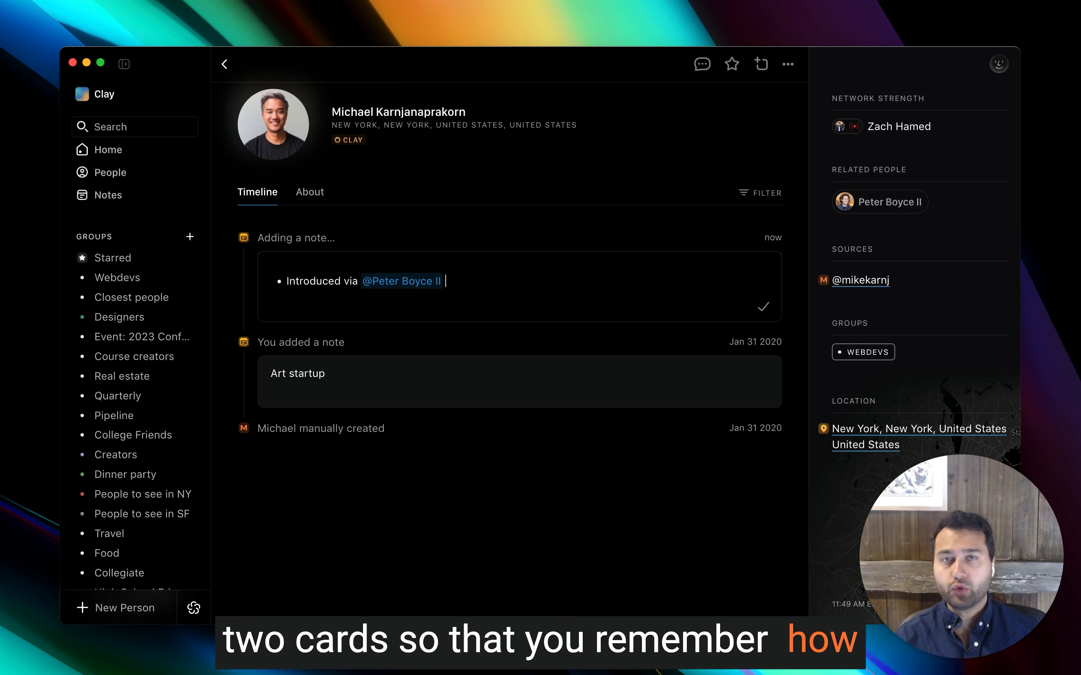
key("enter")
type("Loves art and education")
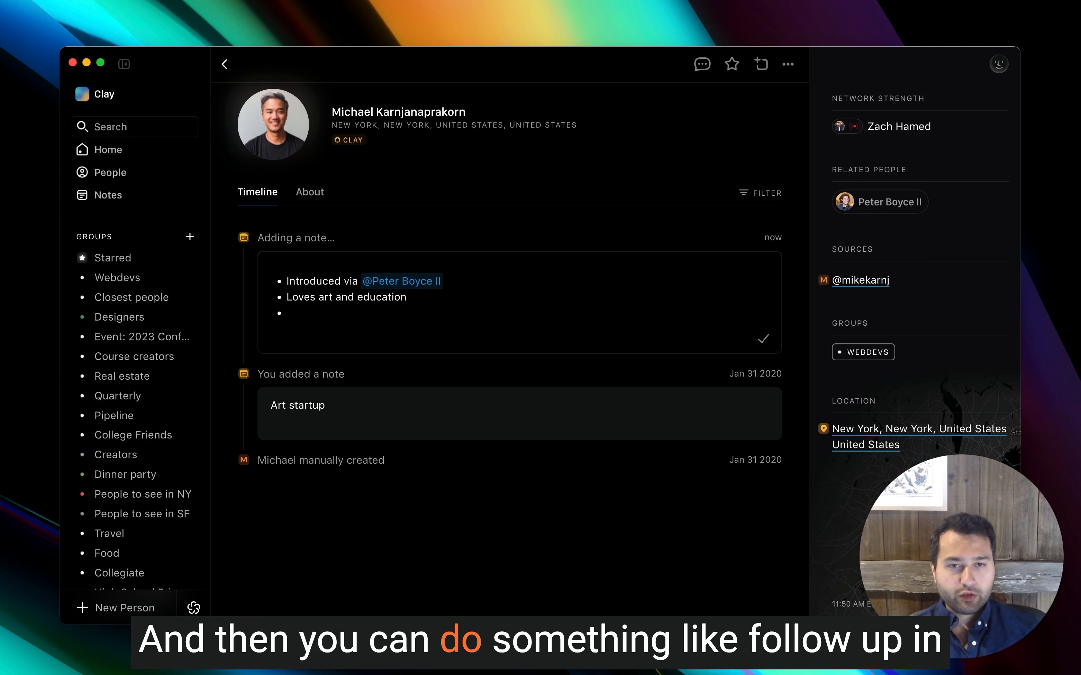
type("Follow up in 3 w")
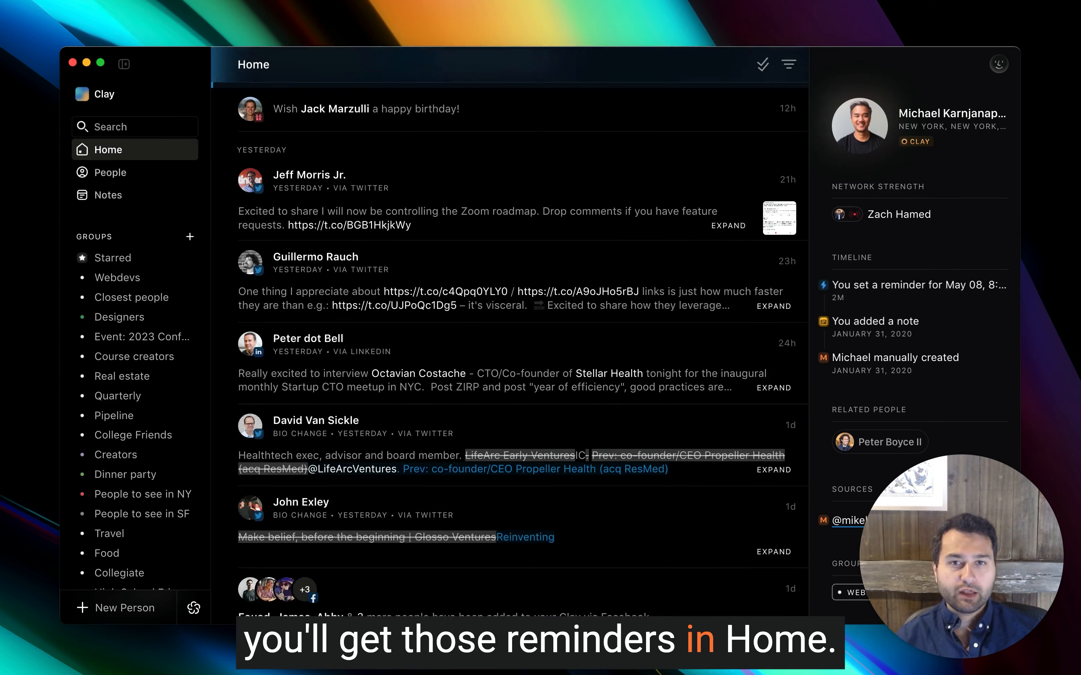
scroll("down", 3)
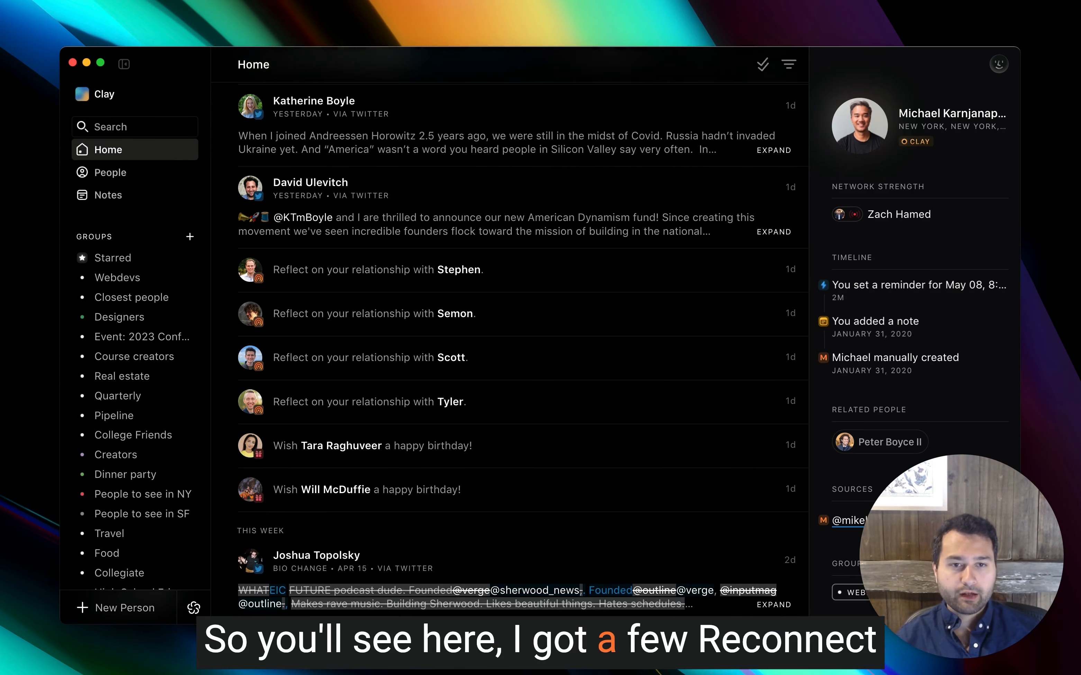
left_click(369, 401)
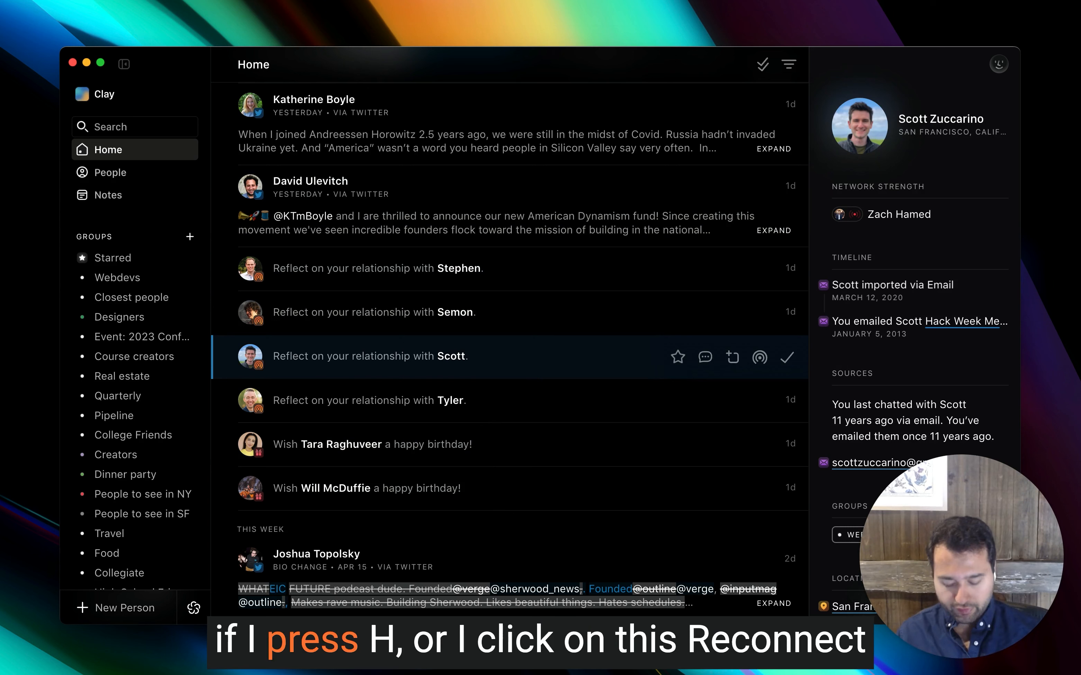
mouse_move(759, 357)
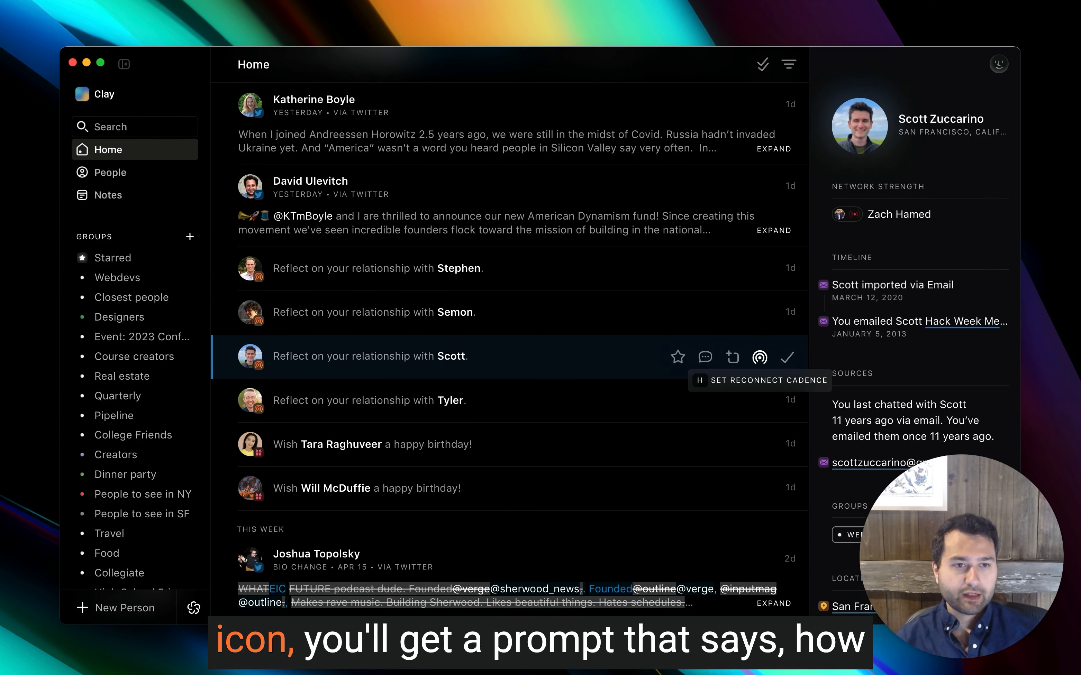
Set a reconnect cadence for Scott, then reach the empty people search page
left_click(760, 357)
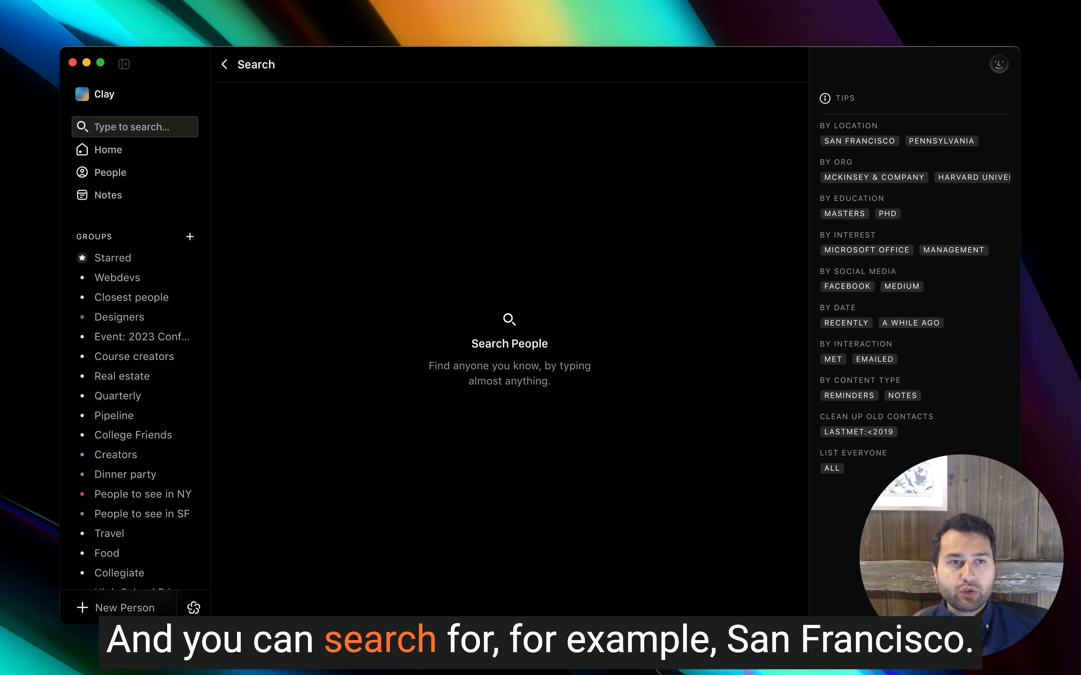
Search people for 'san francisco' (744 matches), then replace the term with 'nyc' and further terms
type("san francisco")
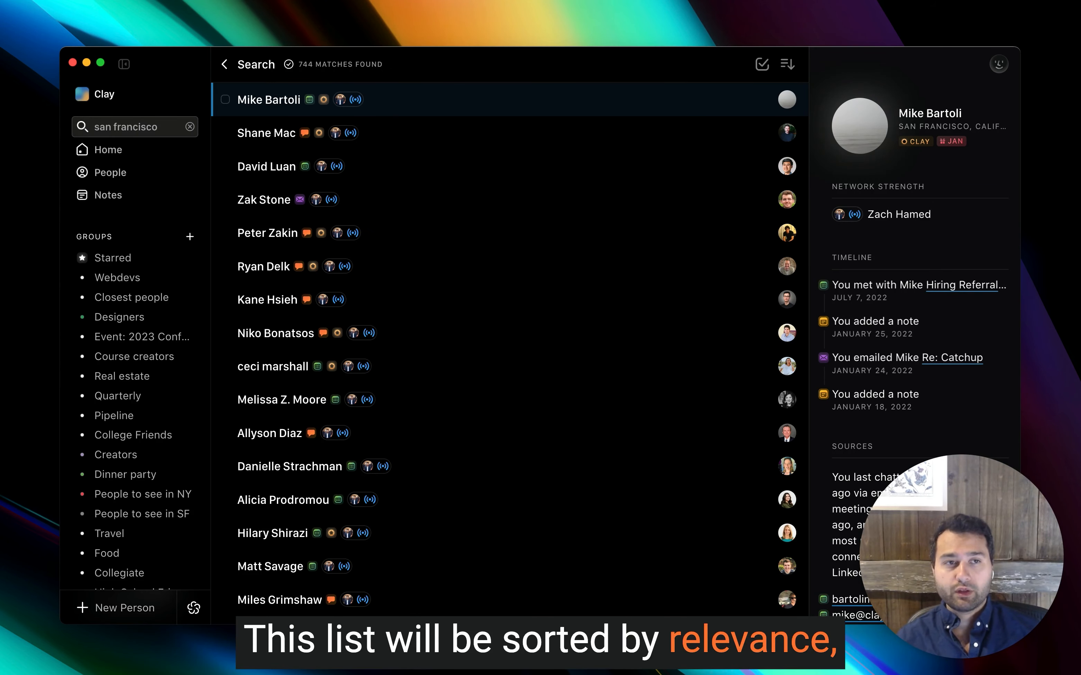
left_click(787, 63)
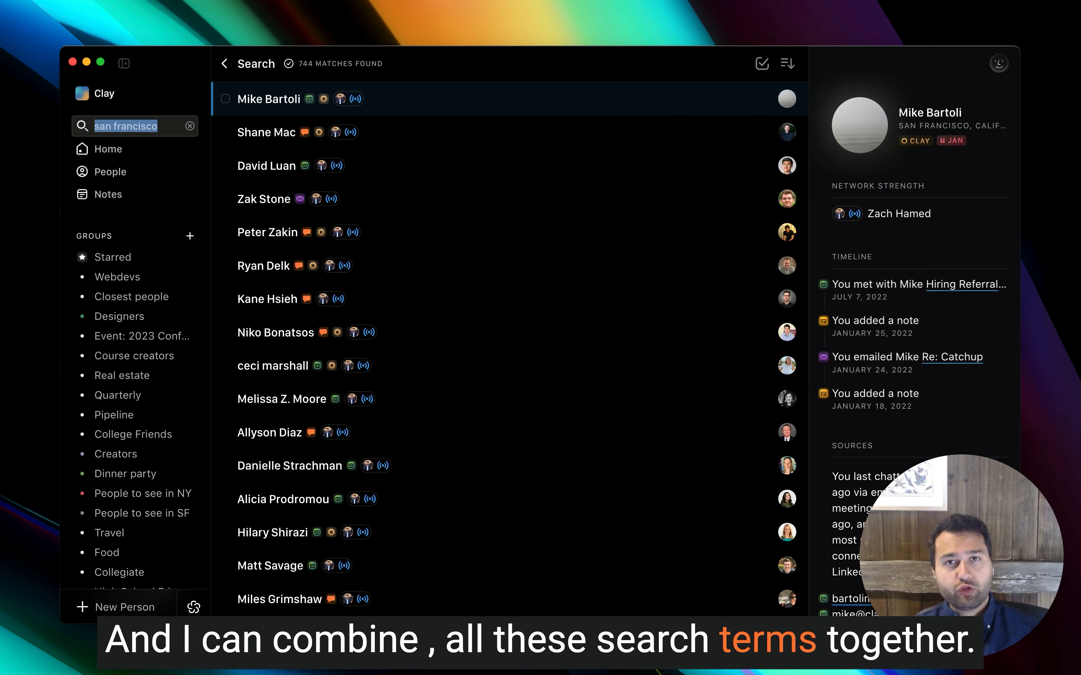
type("nyc")
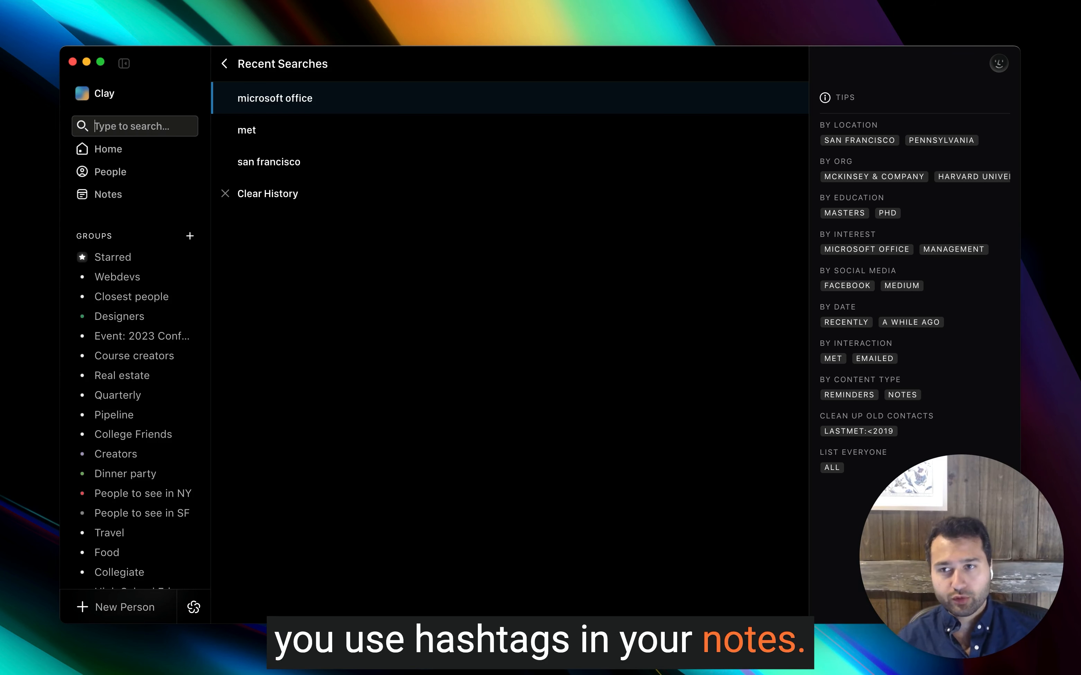
Search bios for "artificial intelligence", then return to the Home updates feed
type("\"articl")
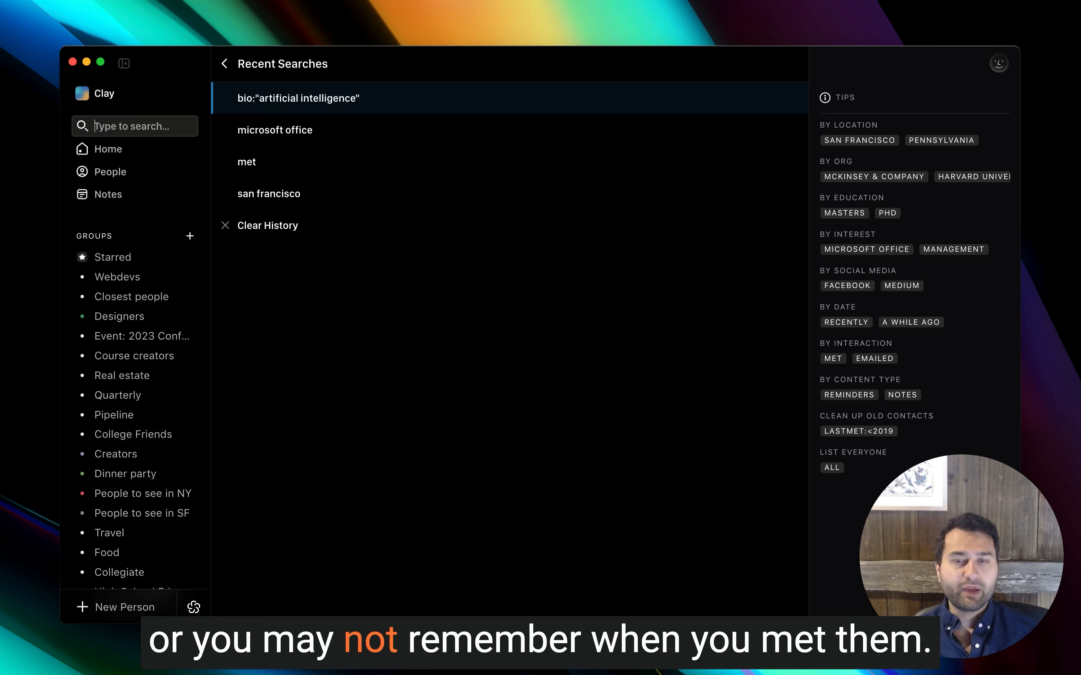
left_click(107, 148)
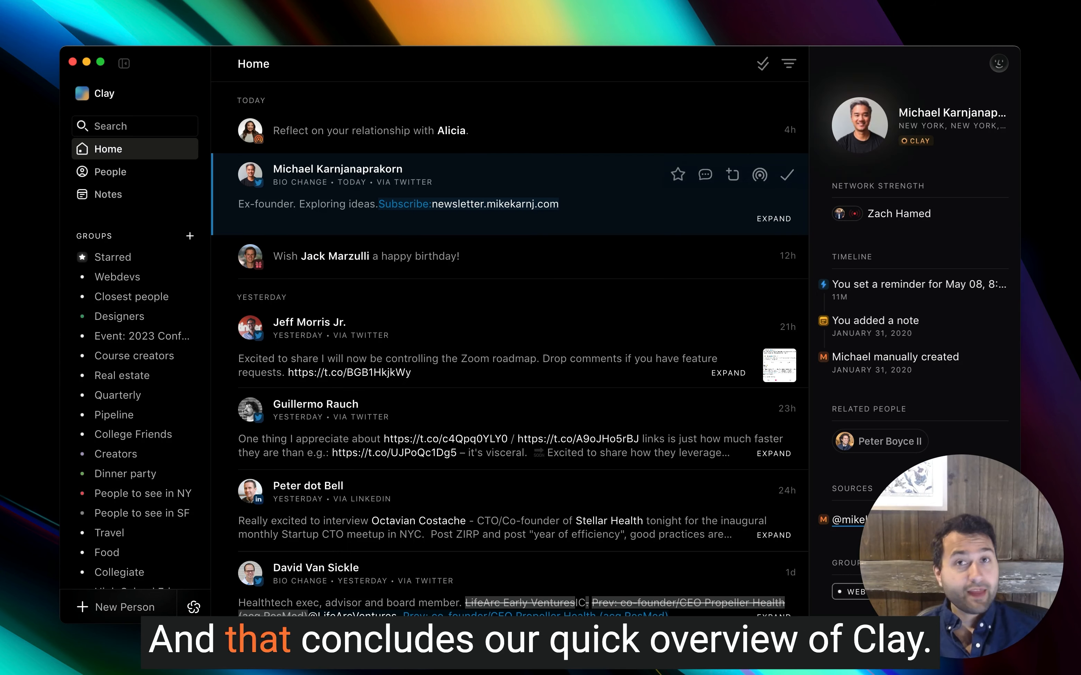